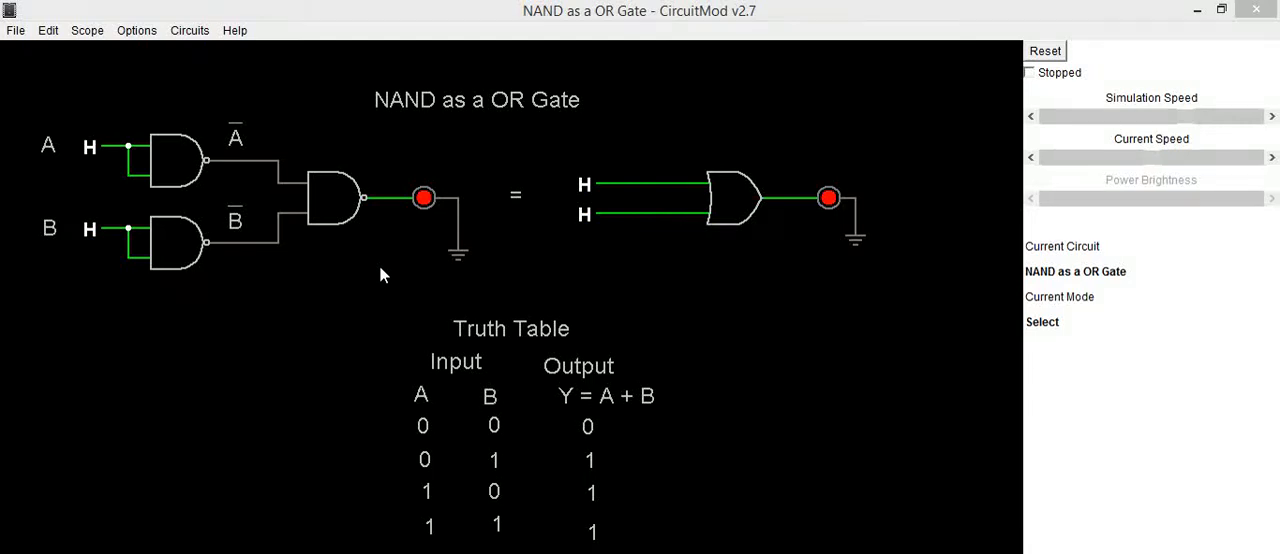
mouse_move(550, 140)
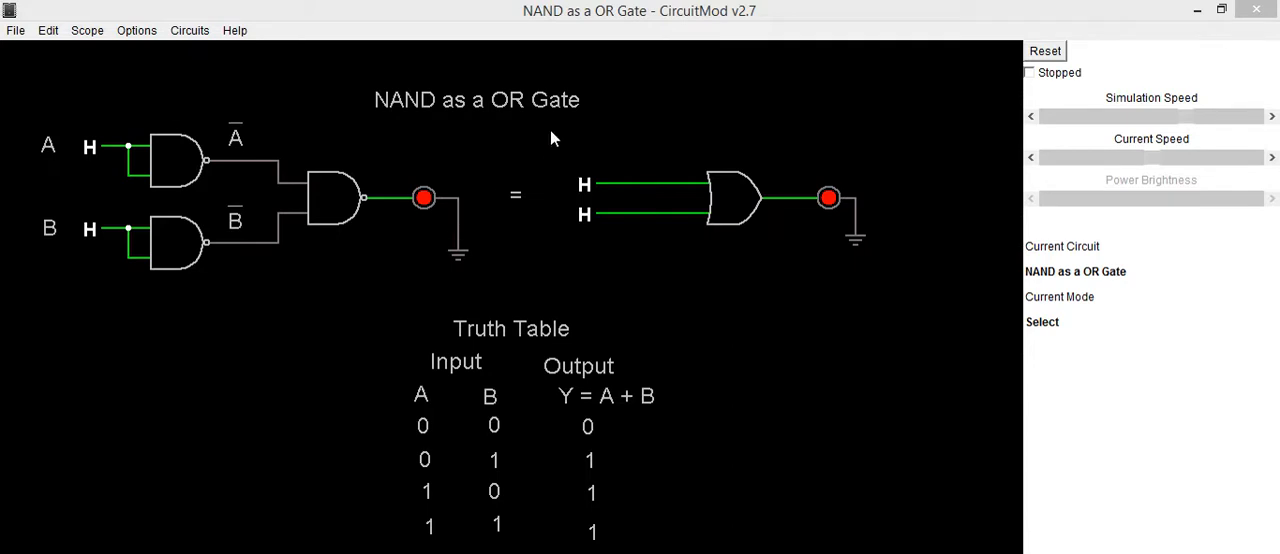
mouse_move(403, 138)
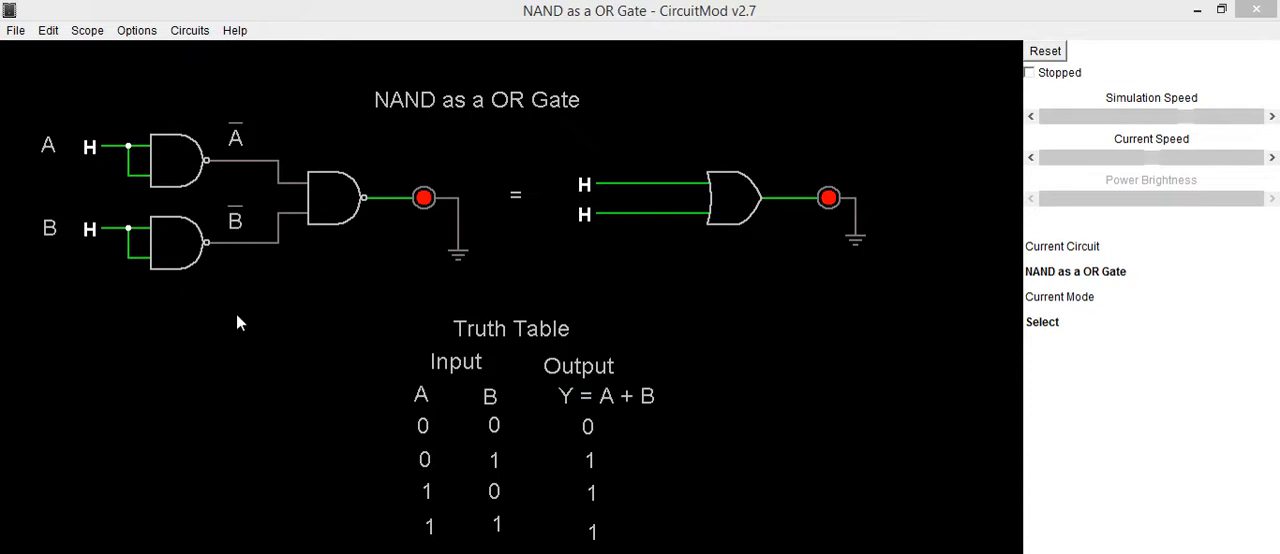
mouse_move(220, 290)
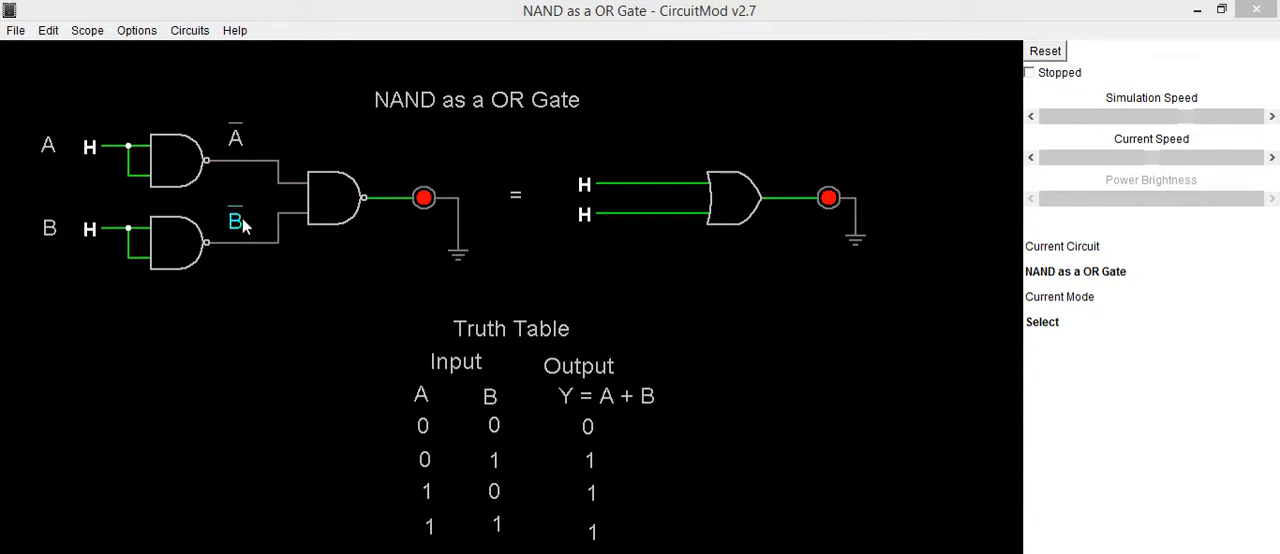
Step: Switch inputs A and B to L on the NAND circuit and the OR gate, darkening both outputs
left_click(335, 198)
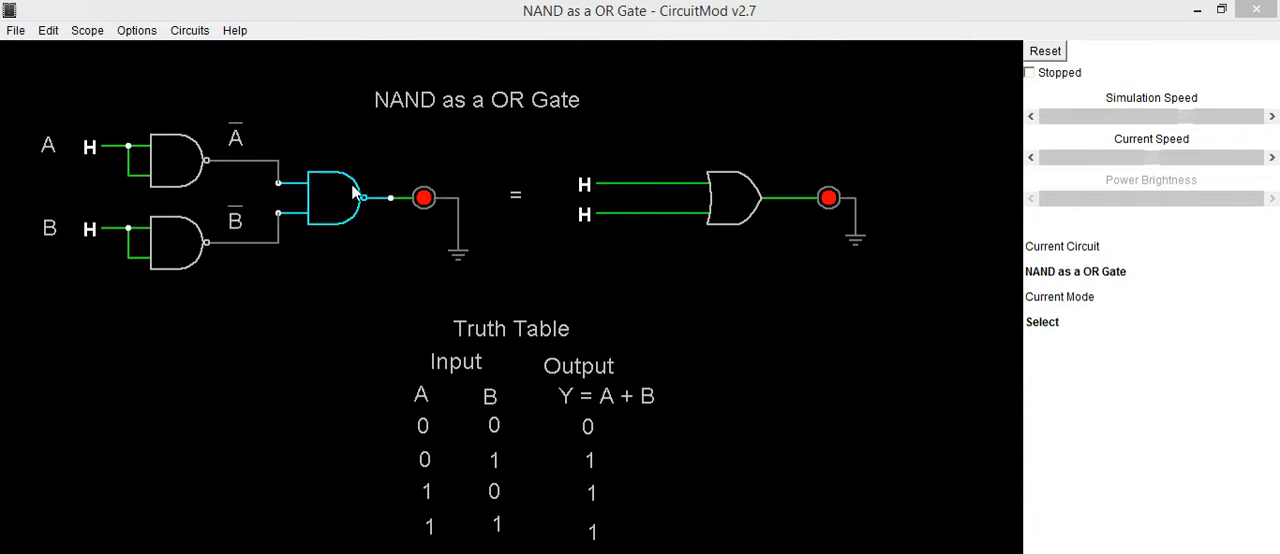
mouse_move(380, 183)
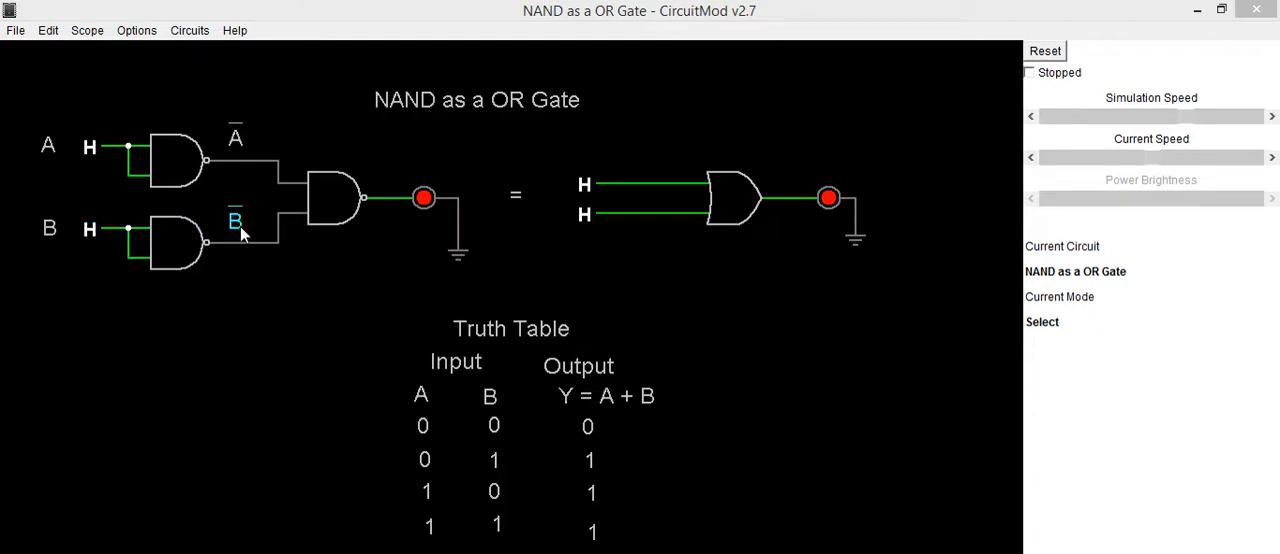
left_click(170, 240)
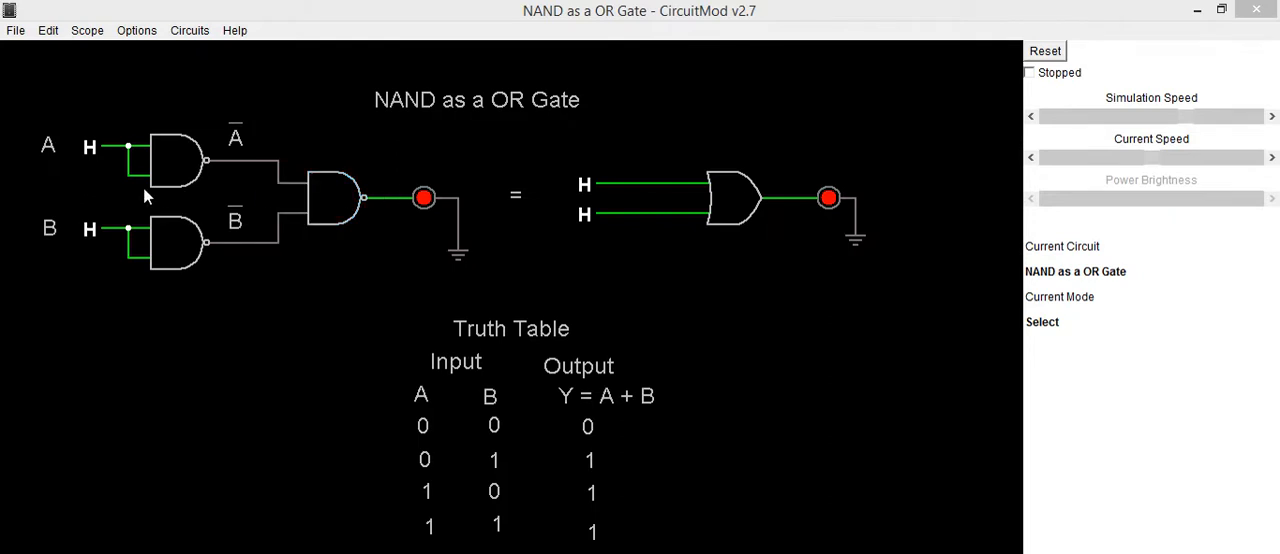
left_click(89, 147)
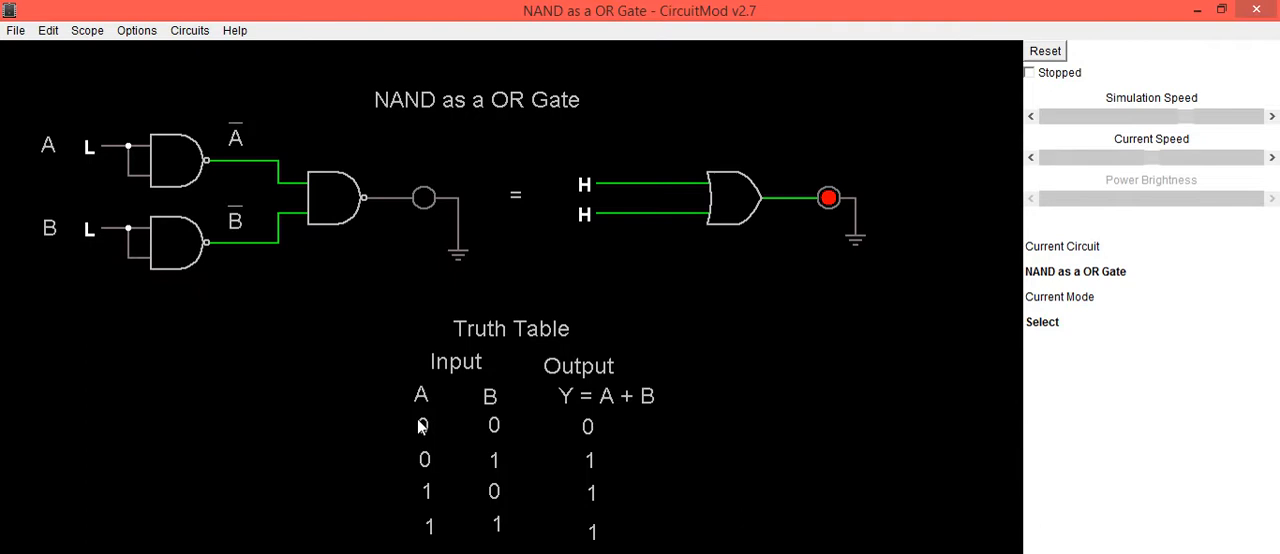
left_click(420, 197)
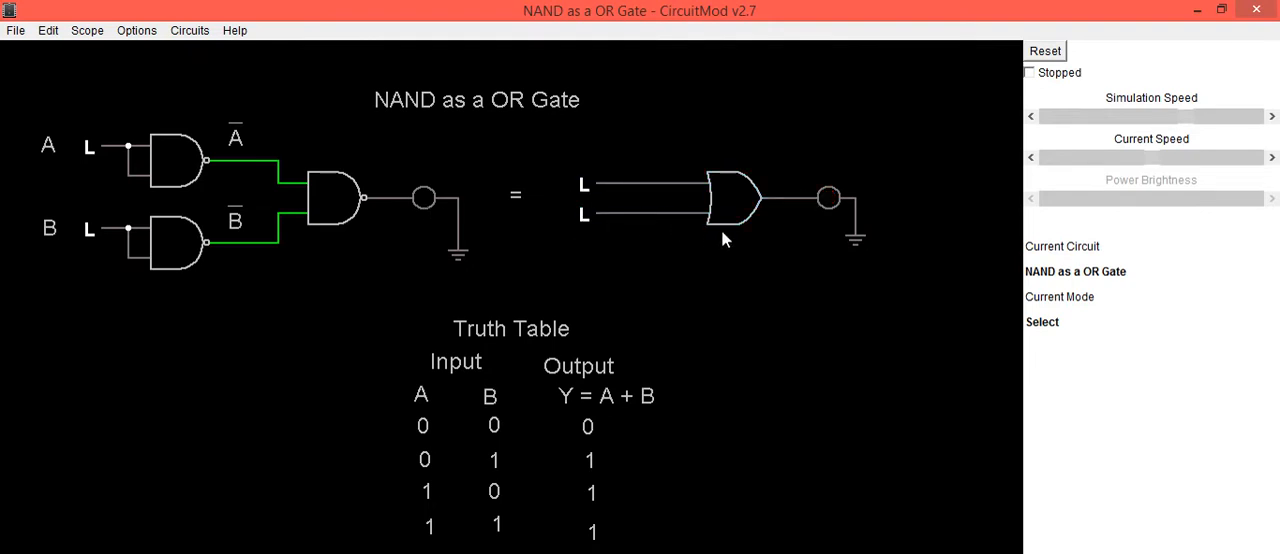
Step: Toggle the NAND circuit's input B to H with A left low
left_click(89, 145)
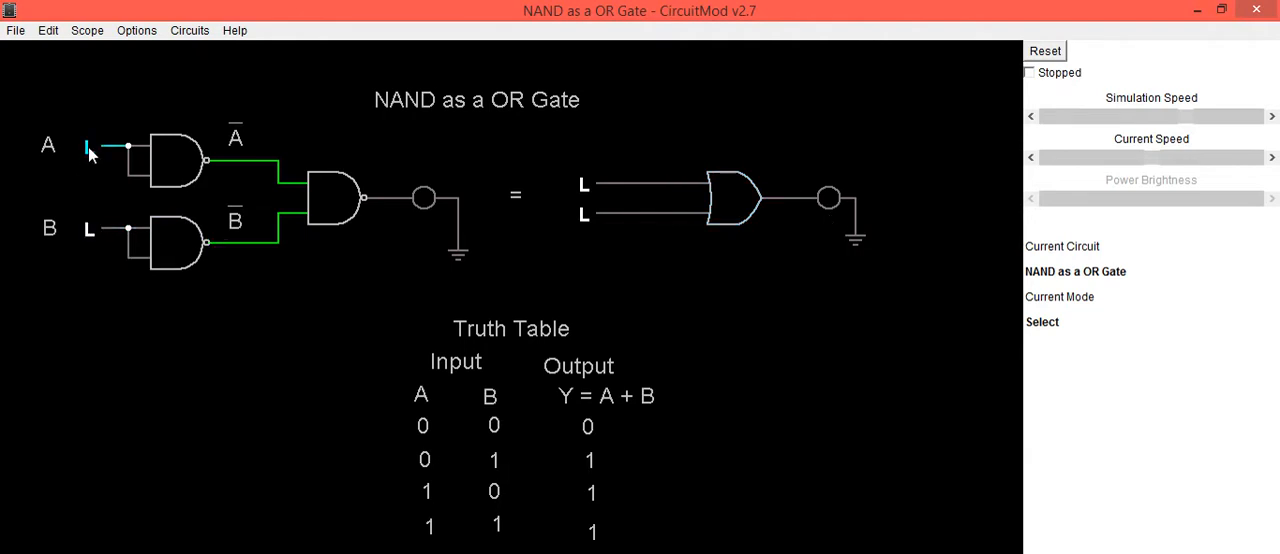
left_click(89, 228)
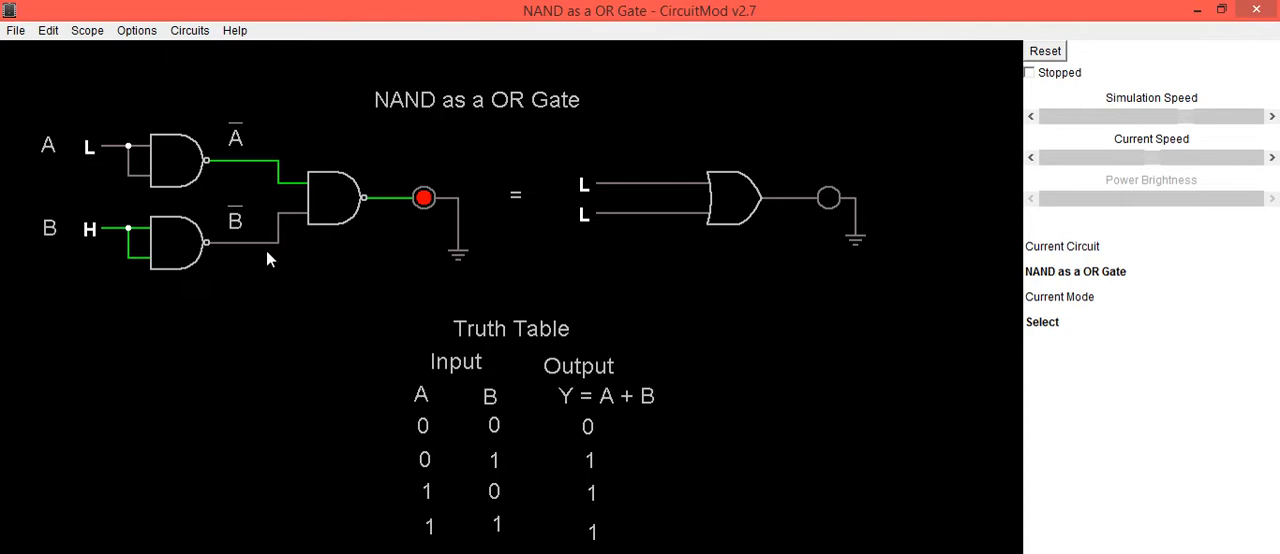
mouse_move(414, 220)
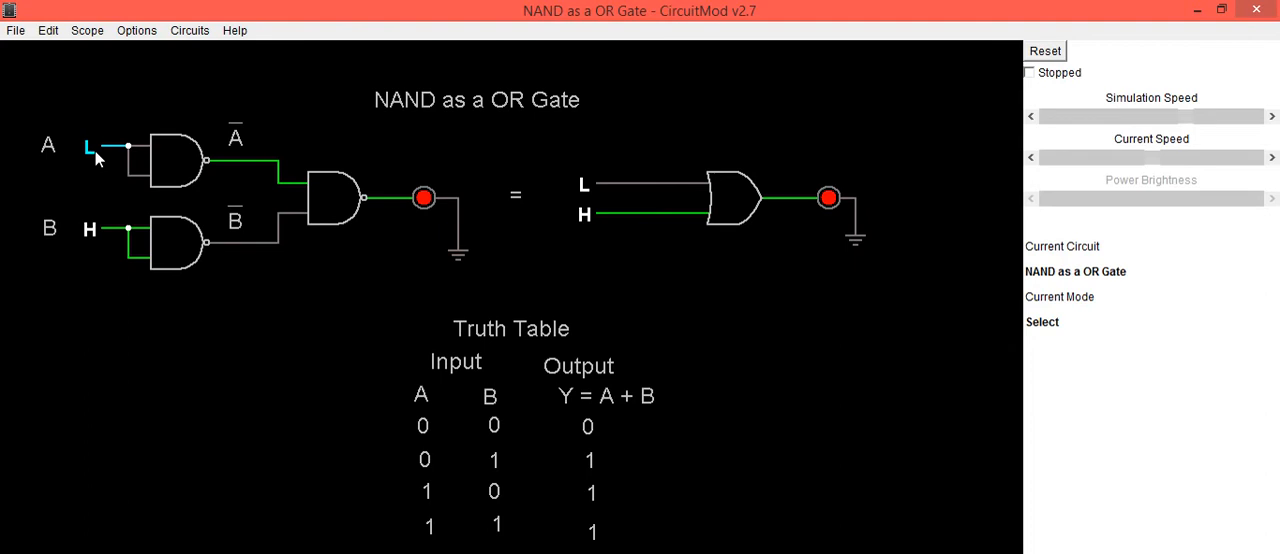
Step: Set the NAND circuit's A to H and B to L, and the OR gate's top input to H
left_click(90, 147)
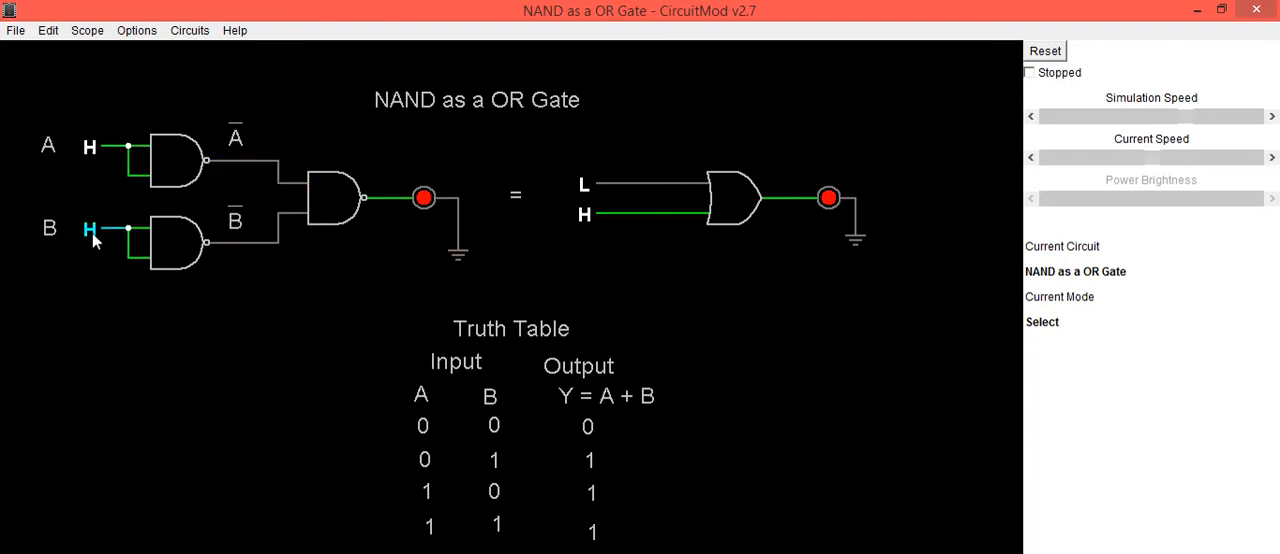
left_click(89, 230)
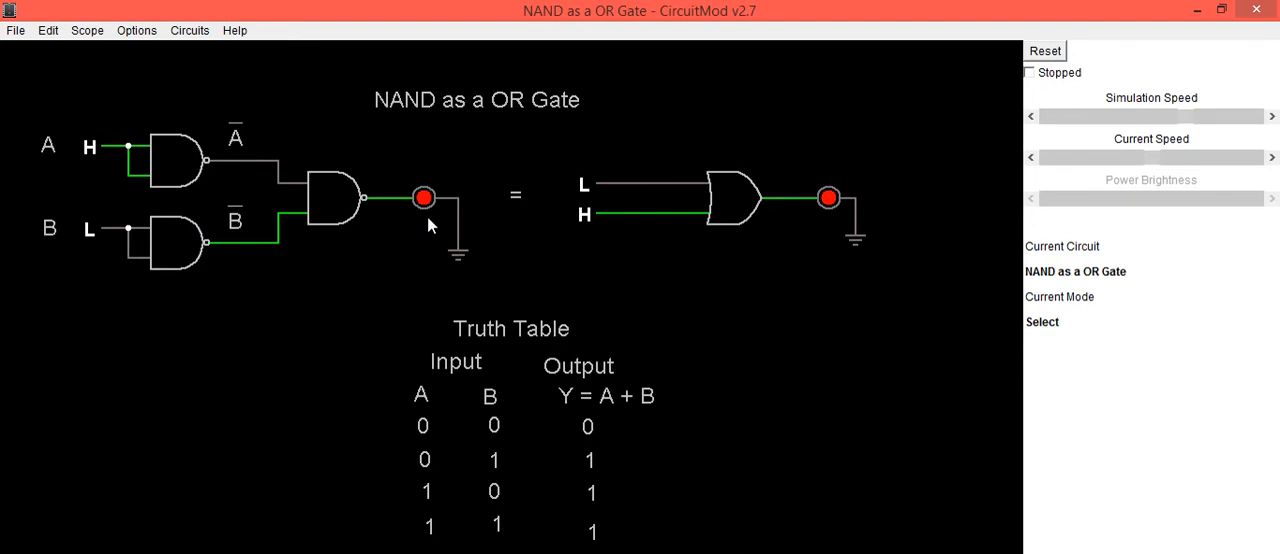
left_click(585, 183)
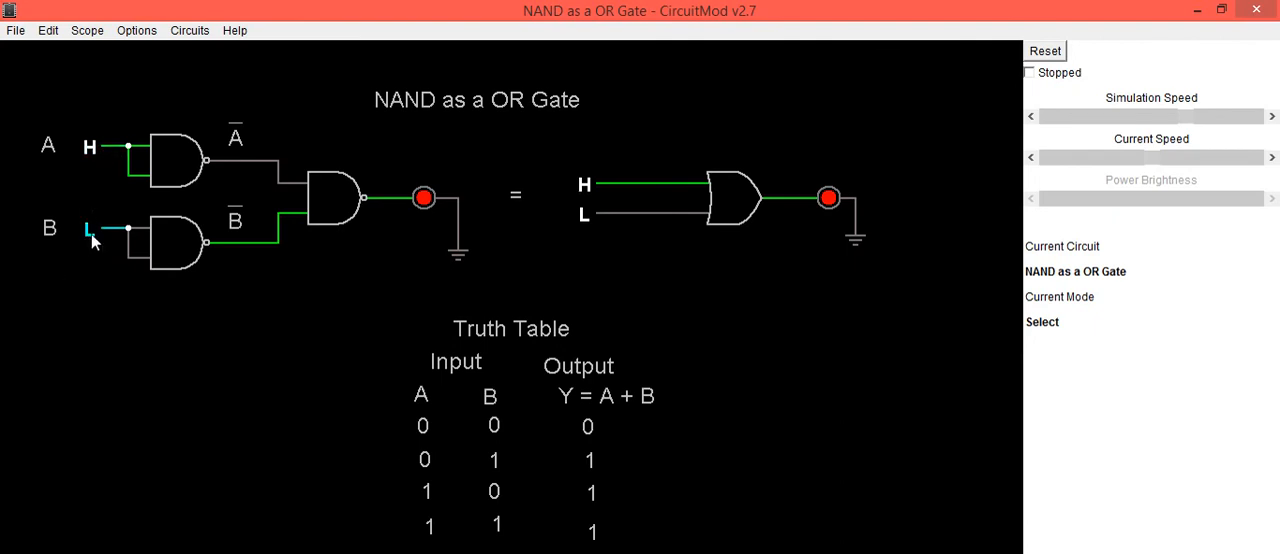
Step: Switch the NAND circuit's input B and the OR gate's bottom input to H
left_click(90, 230)
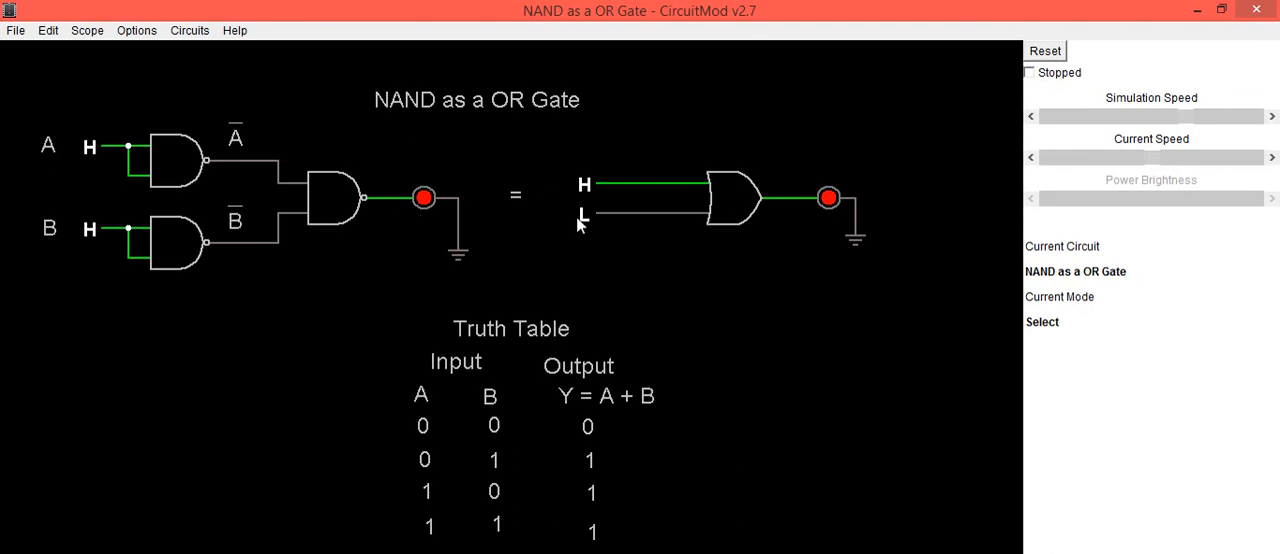
left_click(583, 216)
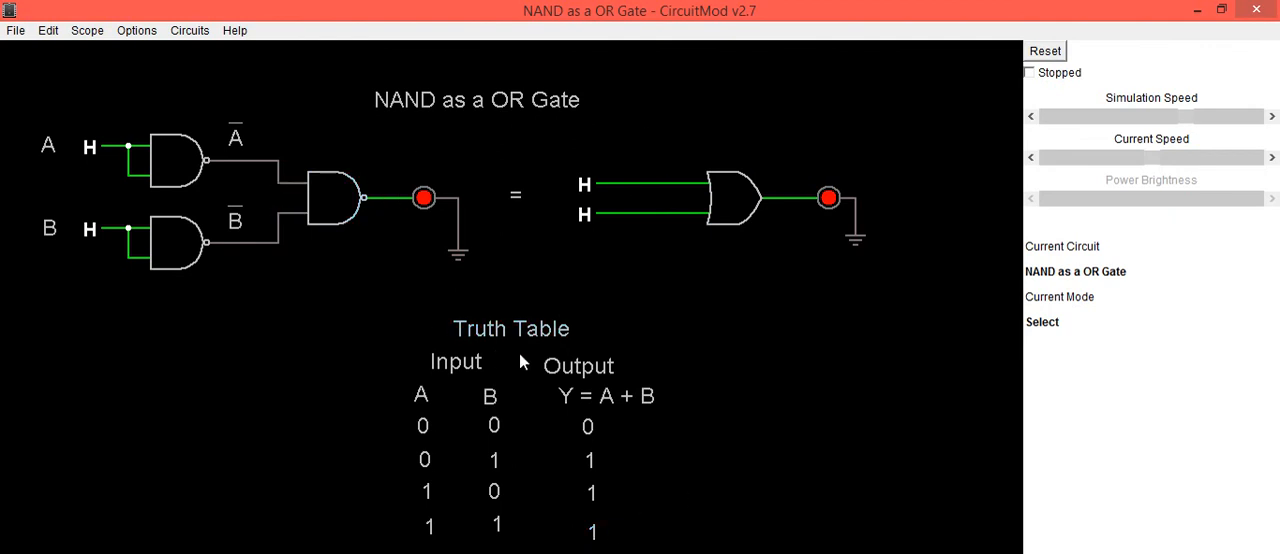
mouse_move(290, 245)
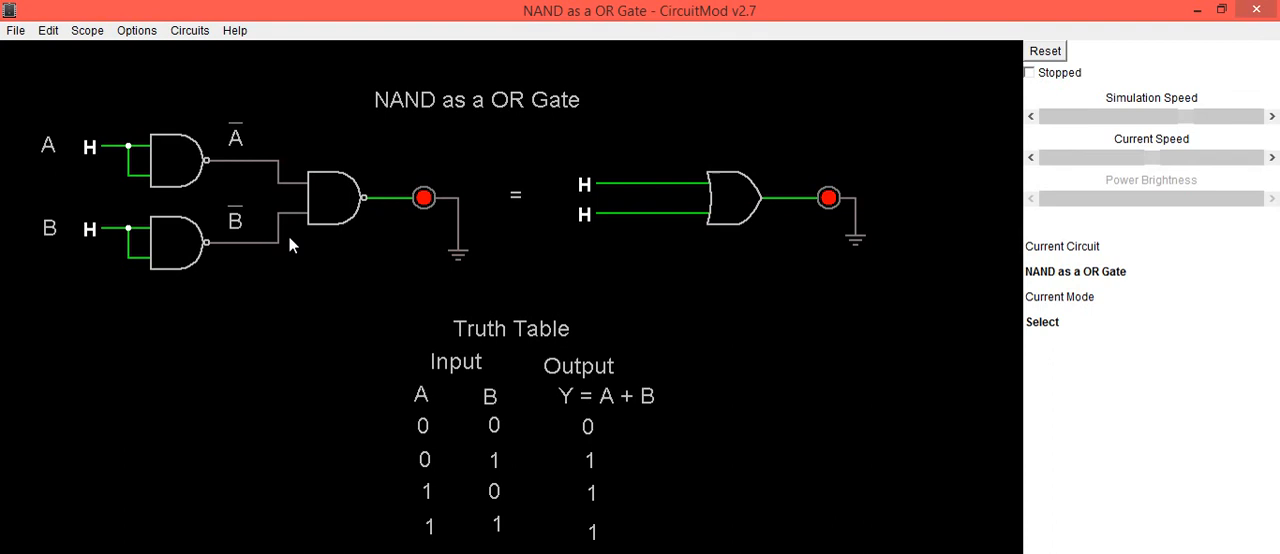
mouse_move(267, 277)
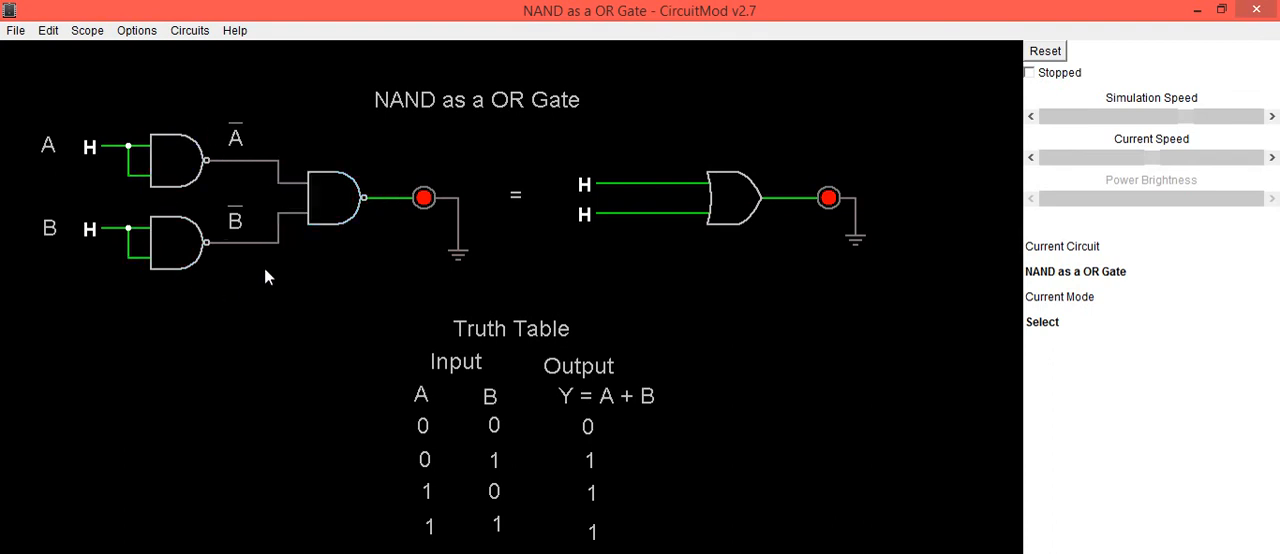